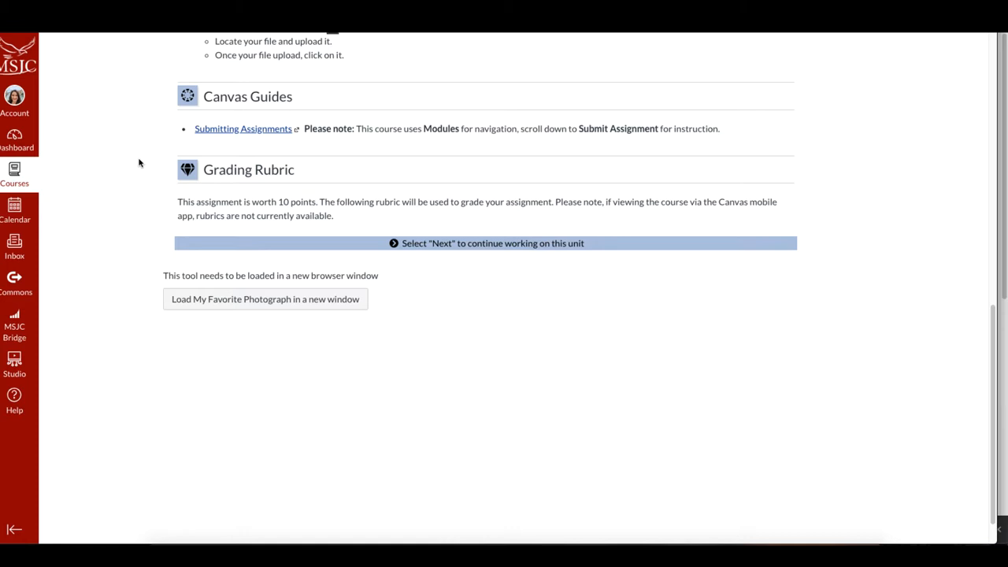
{"action": "mouse_move", "coordinate": [246, 350]}
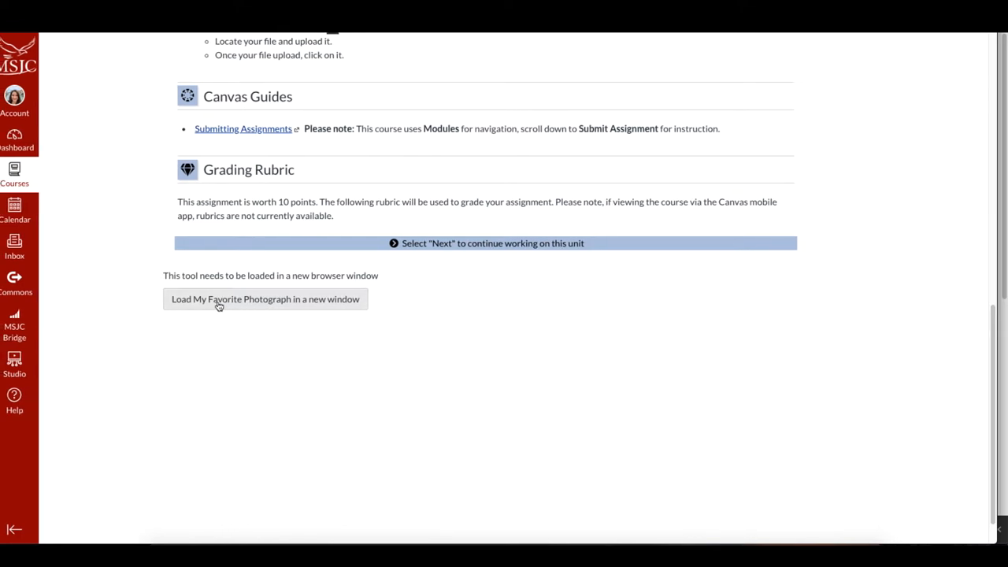
{"action": "mouse_move", "coordinate": [204, 307]}
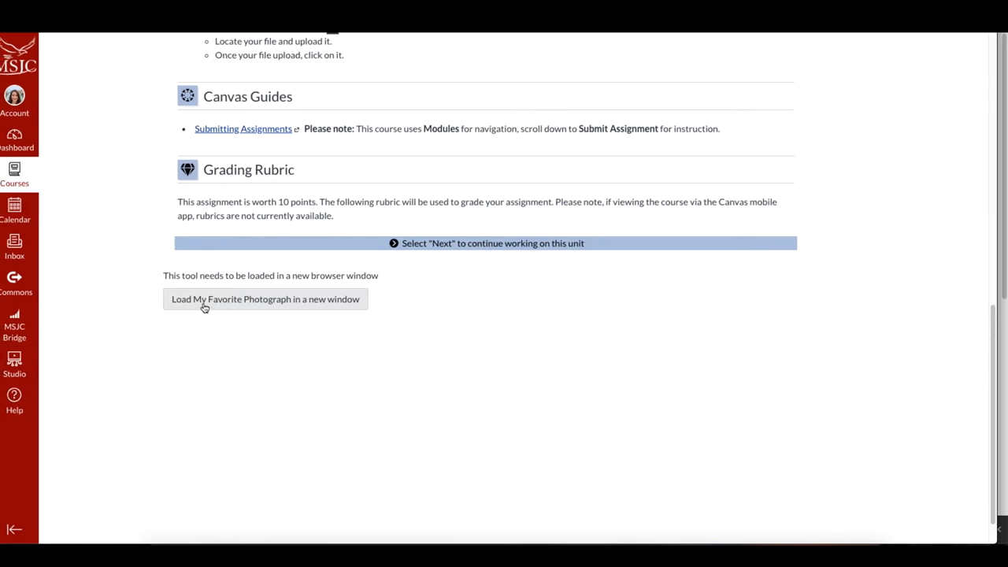
- Launch the My Favorite Photograph VoiceThread activity in a new window from Canvas
{"action": "left_click", "coordinate": [264, 299]}
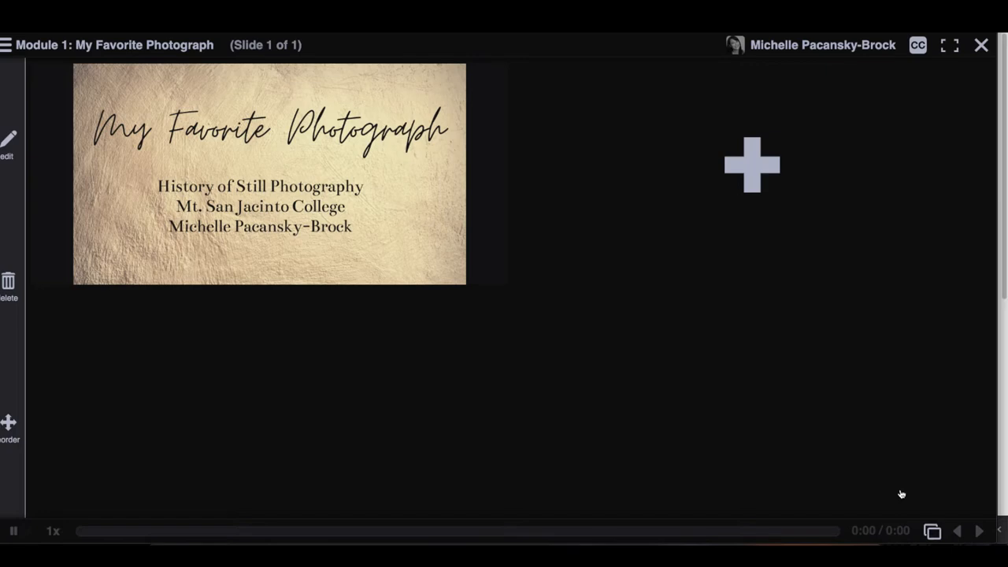
{"action": "mouse_move", "coordinate": [649, 261]}
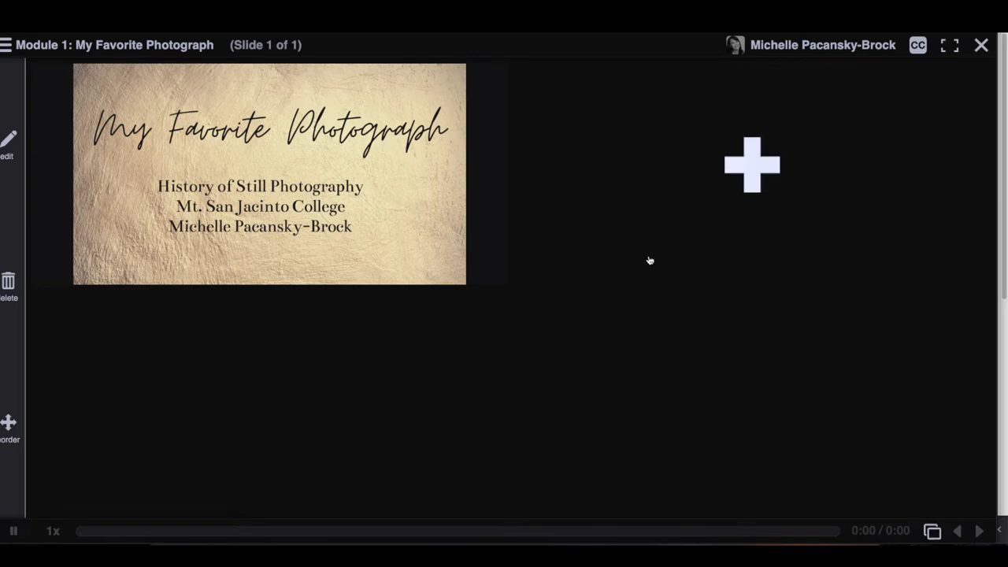
{"action": "mouse_move", "coordinate": [658, 322]}
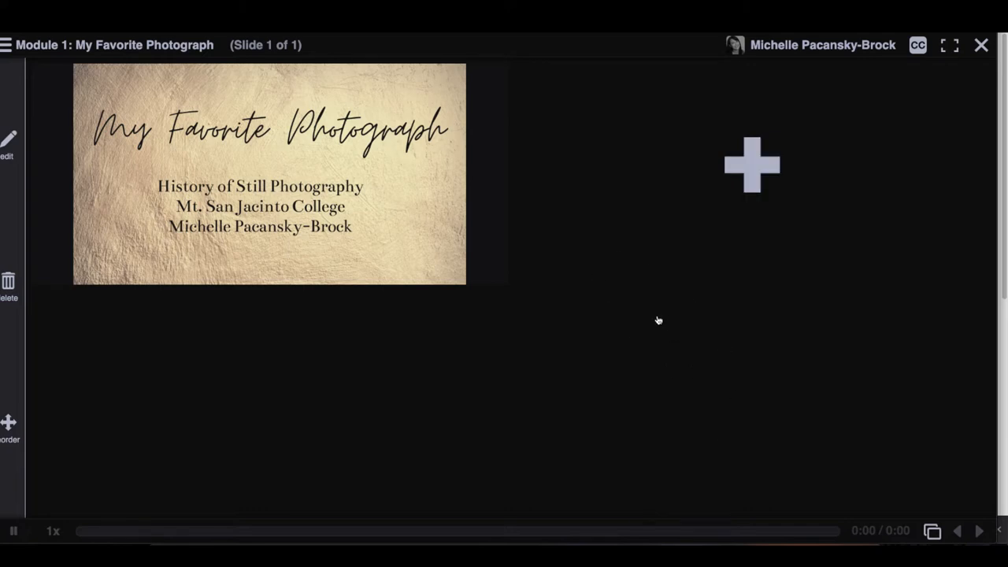
{"action": "mouse_move", "coordinate": [753, 166]}
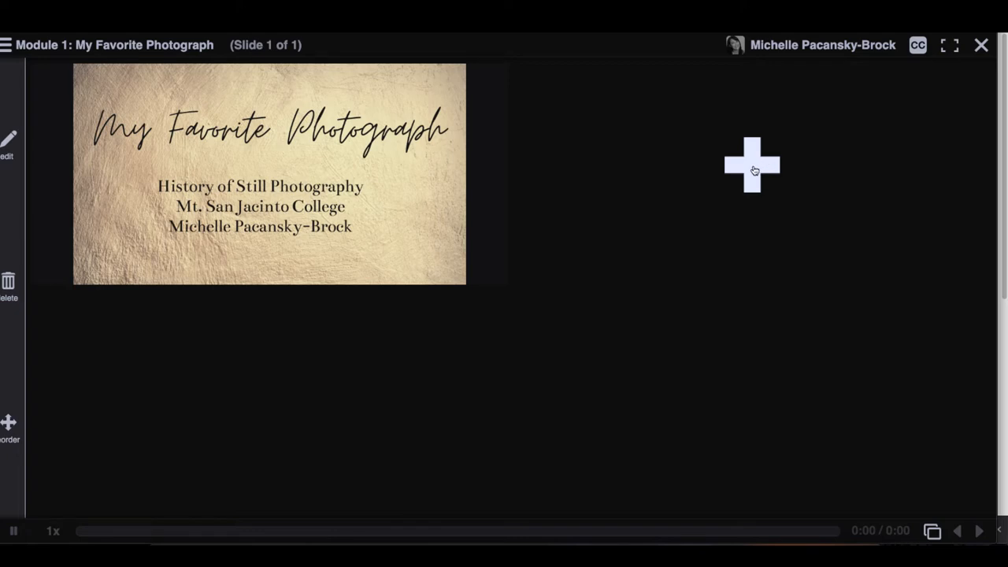
- Reveal the record, upload and video choices for adding media to the thread
{"action": "left_click", "coordinate": [753, 165]}
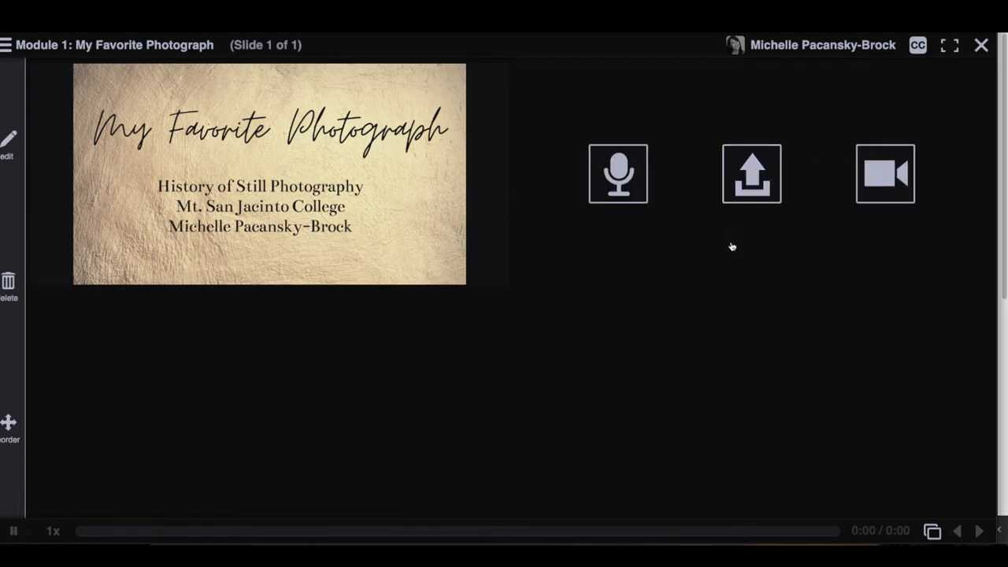
{"action": "mouse_move", "coordinate": [749, 174]}
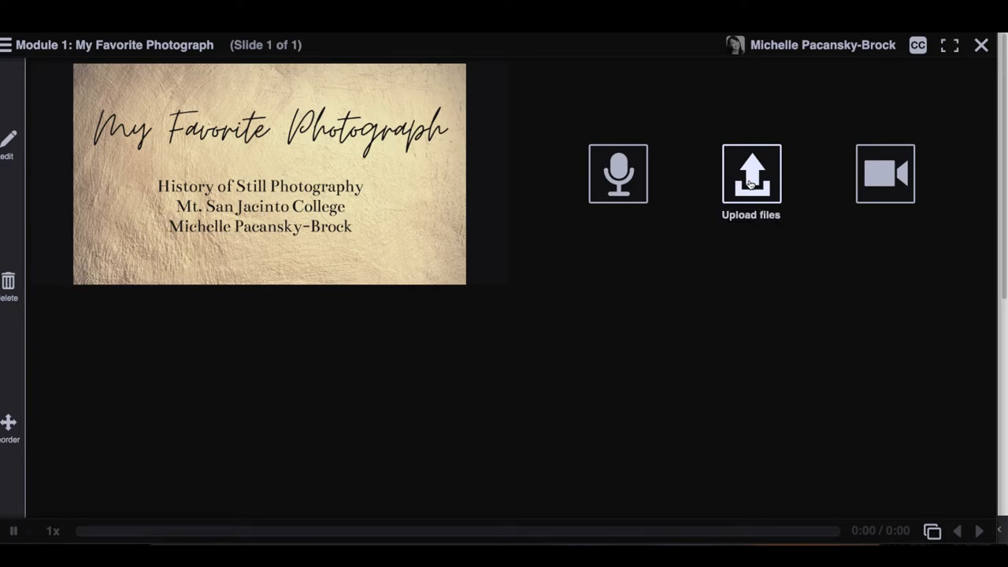
- Upload venice.JPG from the desktop so the gondola photo becomes a new slide
{"action": "left_click", "coordinate": [750, 173]}
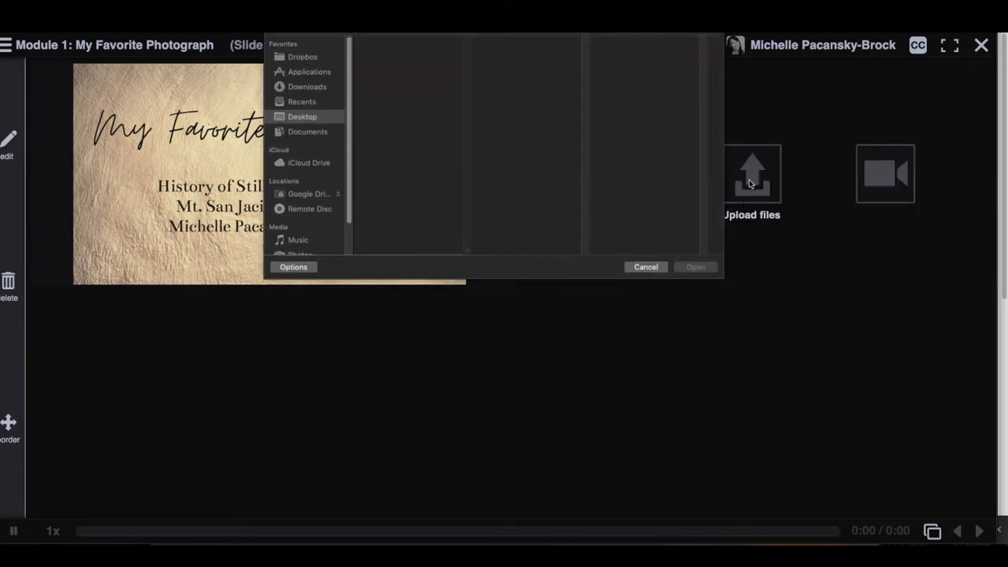
{"action": "left_click", "coordinate": [302, 116]}
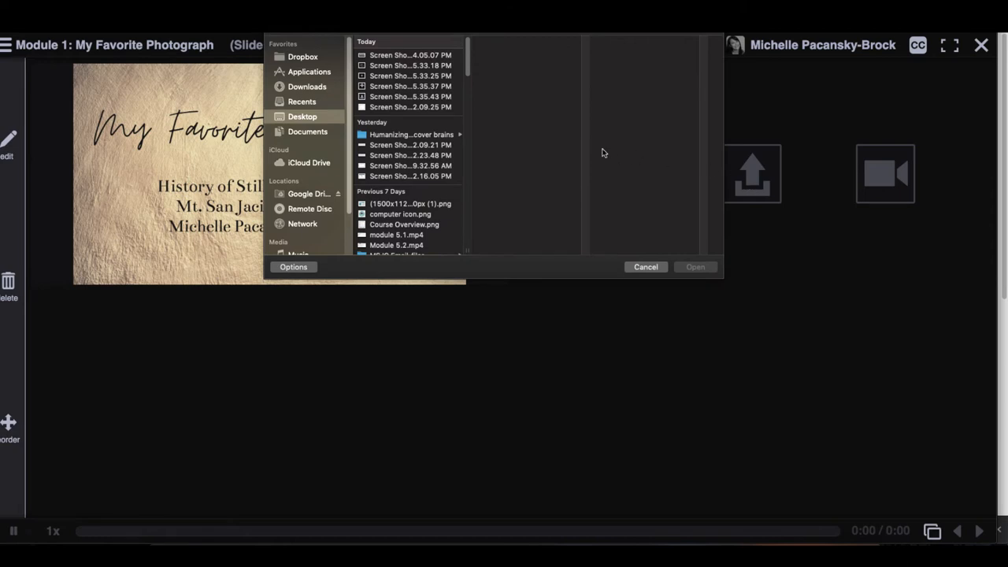
{"action": "mouse_move", "coordinate": [554, 151]}
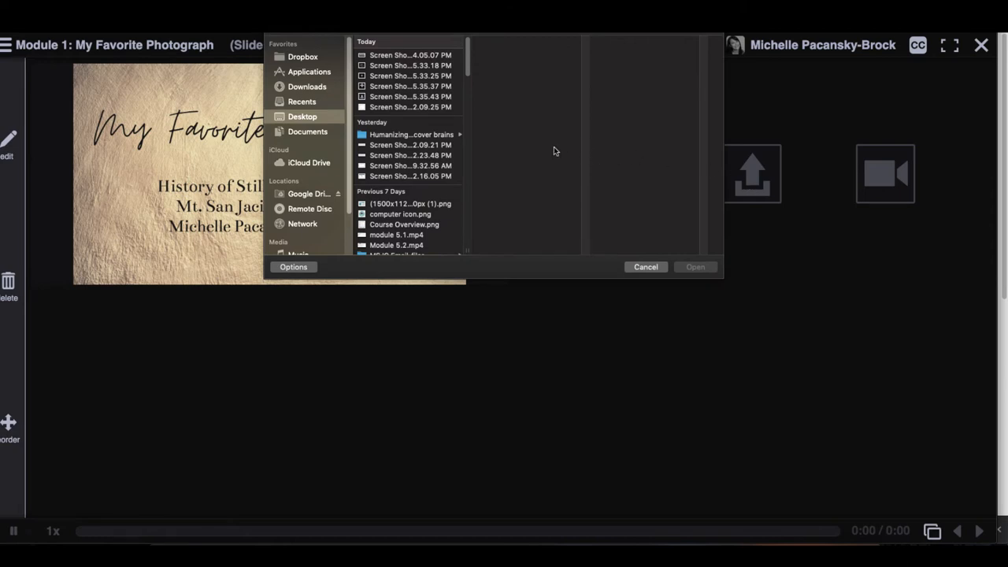
{"action": "type", "text": "venice"}
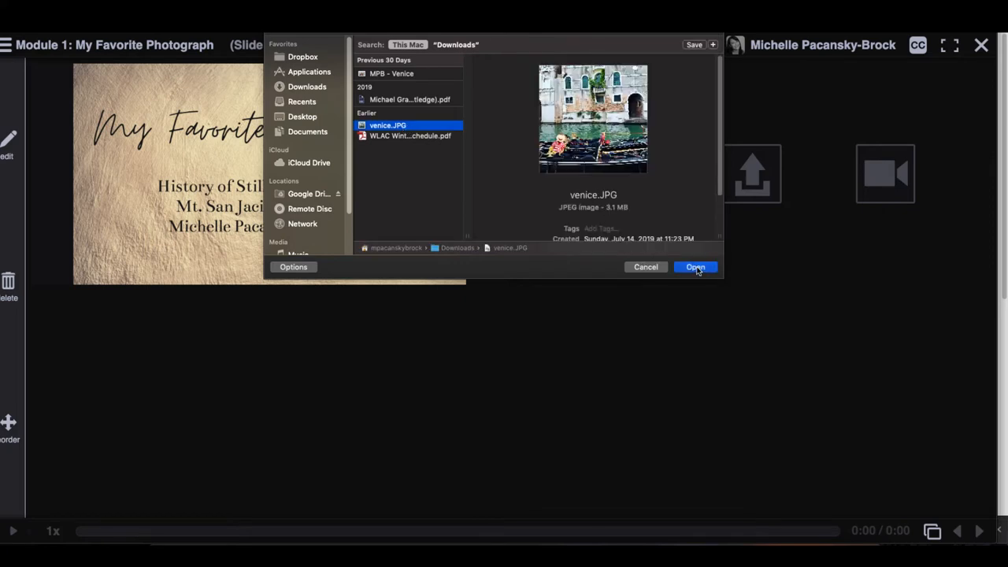
{"action": "left_click", "coordinate": [695, 268]}
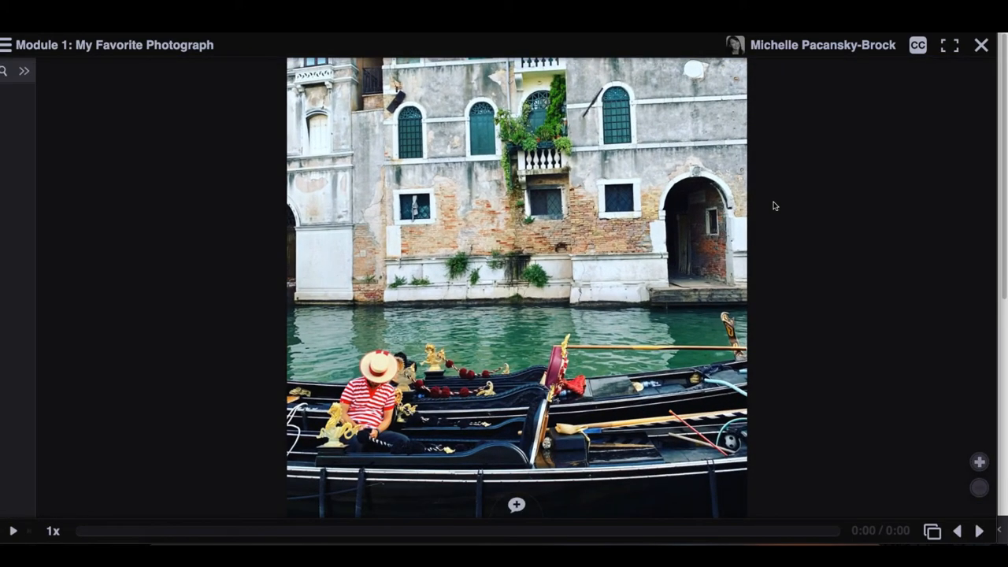
{"action": "mouse_move", "coordinate": [851, 218]}
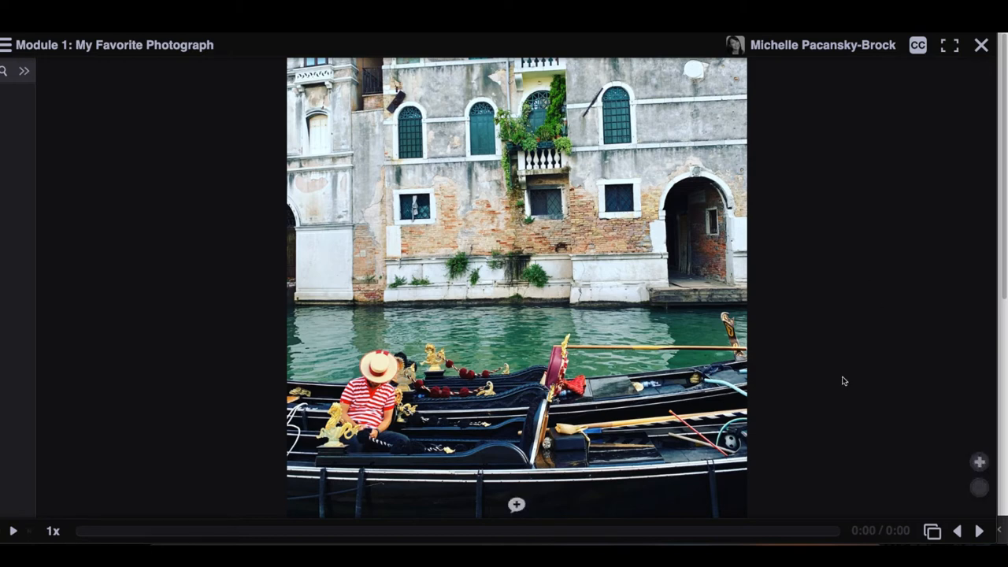
{"action": "mouse_move", "coordinate": [561, 462]}
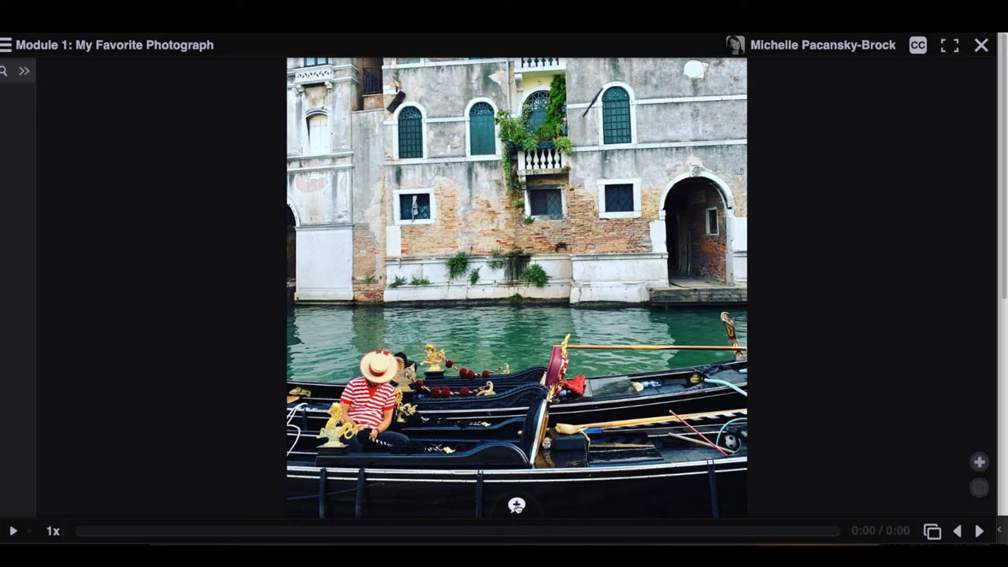
- Start a video comment on the Venice gondola slide from its commenting options
{"action": "left_click", "coordinate": [517, 504]}
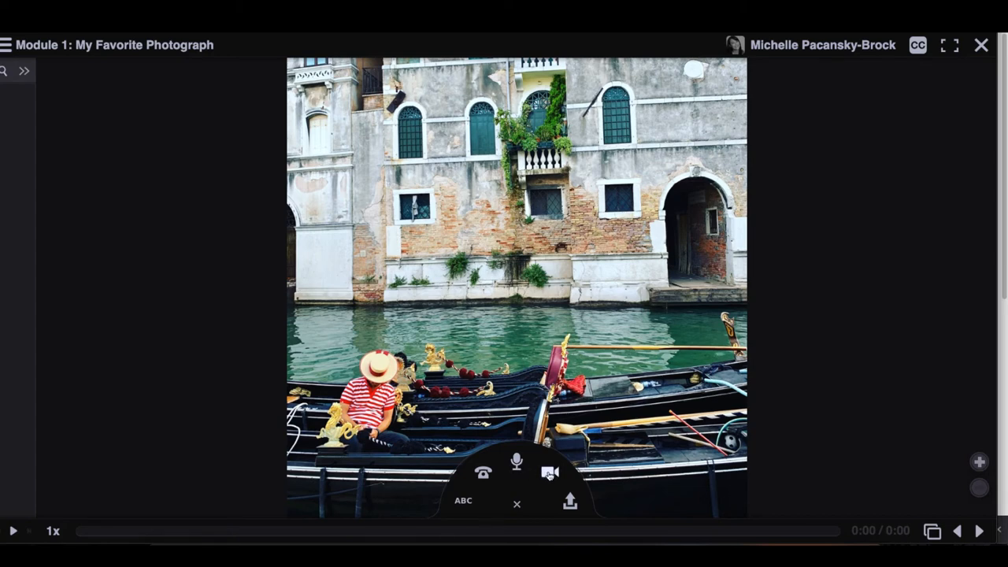
{"action": "left_click", "coordinate": [549, 472]}
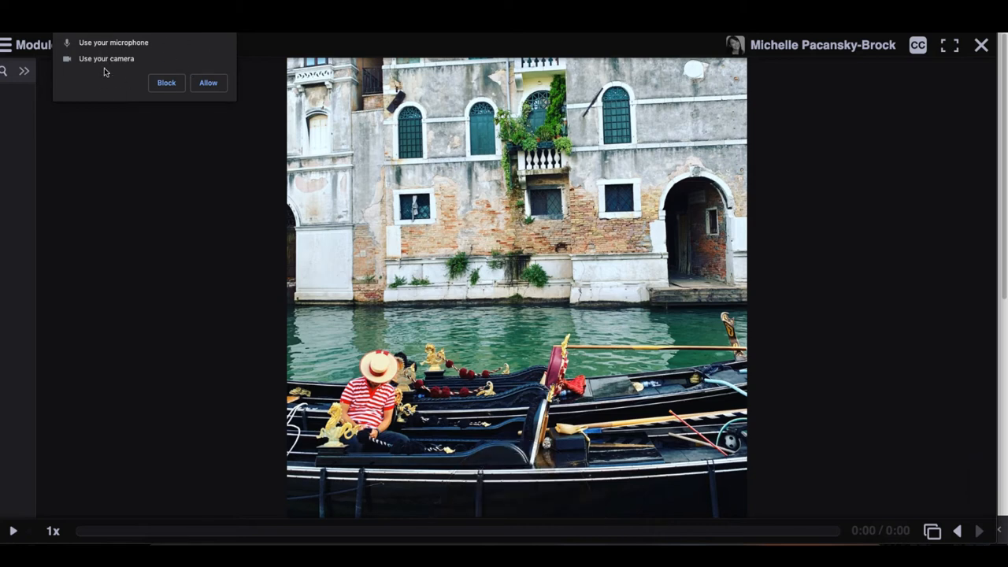
{"action": "mouse_move", "coordinate": [120, 79]}
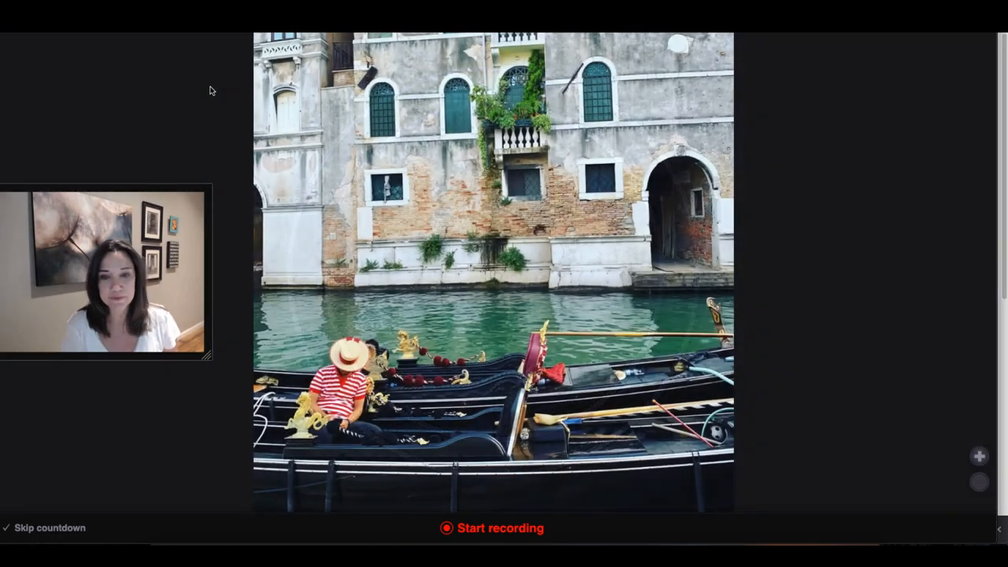
- Record the video comment, circling the small window left of the balcony, then stop
{"action": "left_click", "coordinate": [492, 527]}
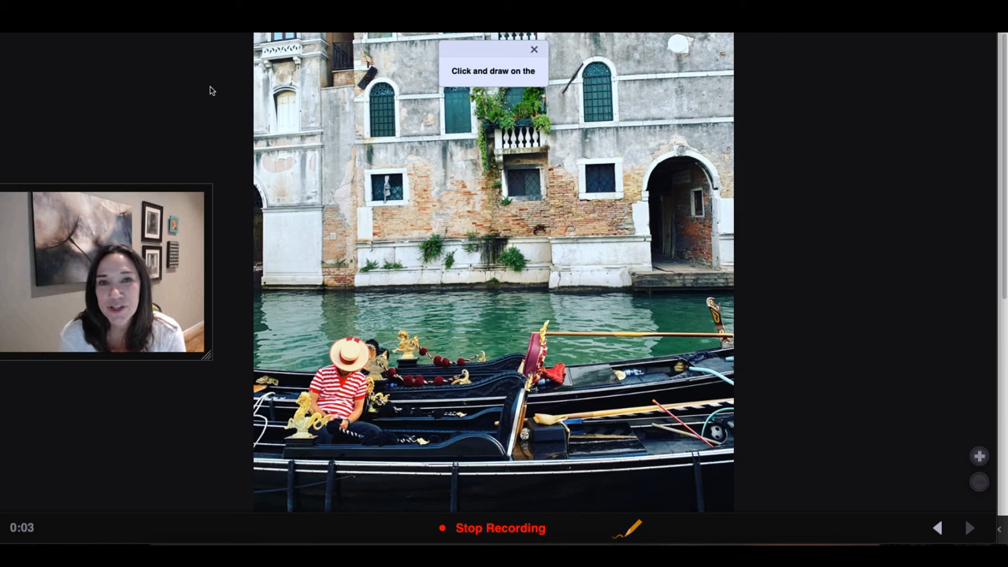
{"action": "left_click", "coordinate": [534, 49]}
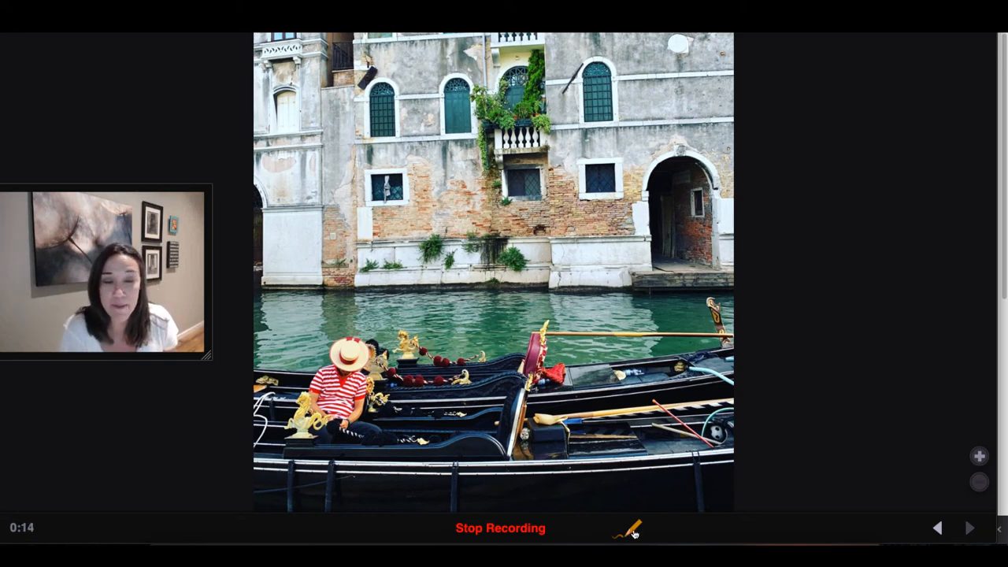
{"action": "mouse_move", "coordinate": [630, 529]}
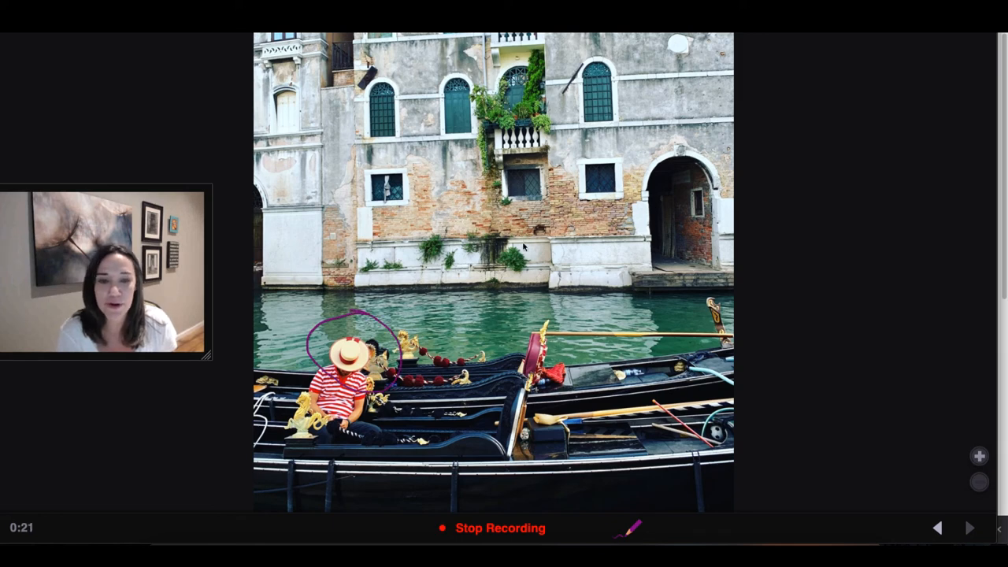
{"action": "left_click_drag", "start_coordinate": [413, 212], "coordinate": [465, 195]}
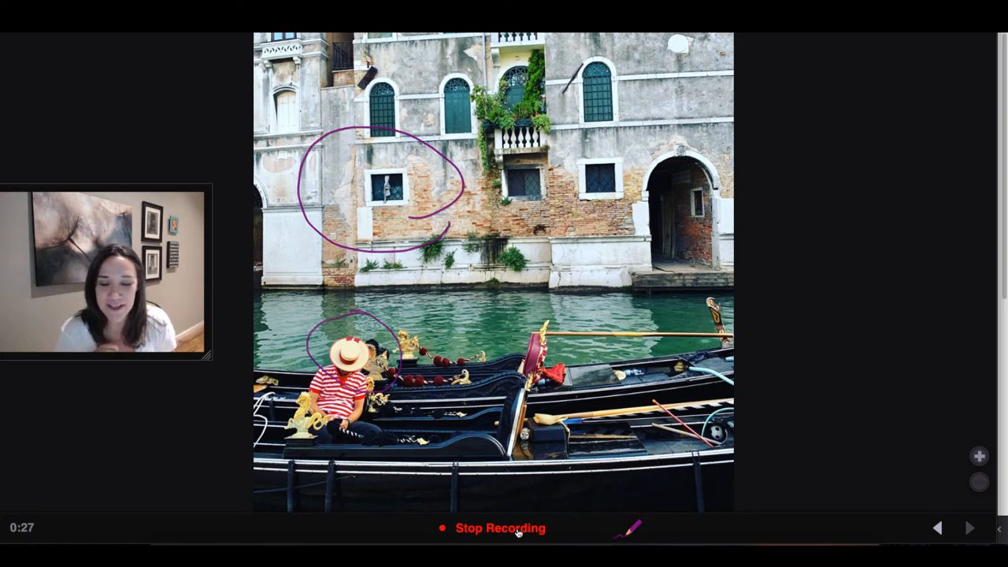
{"action": "left_click", "coordinate": [501, 528]}
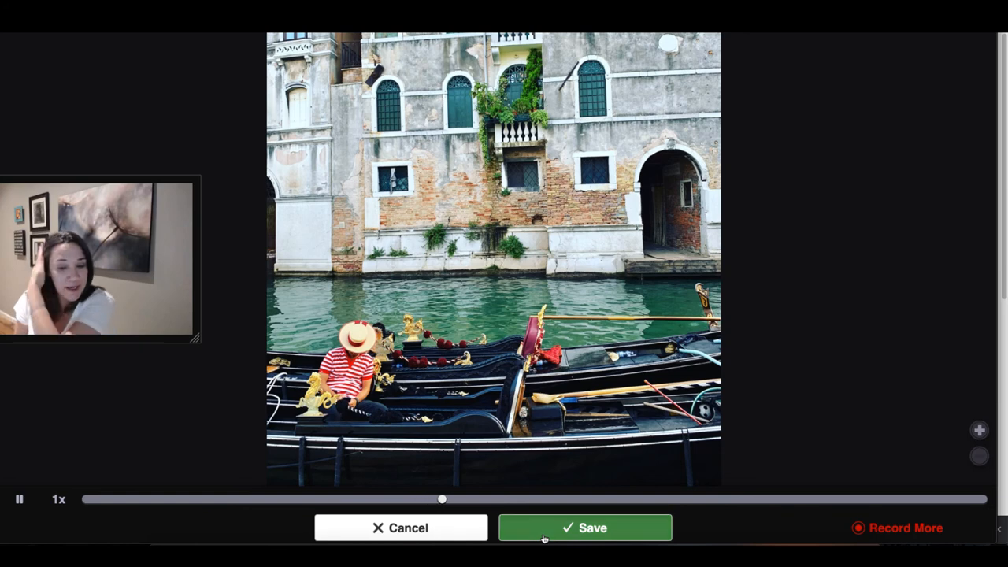
- Save the video comment to the slide and play it back twice from its thumbnail
{"action": "left_click", "coordinate": [586, 528]}
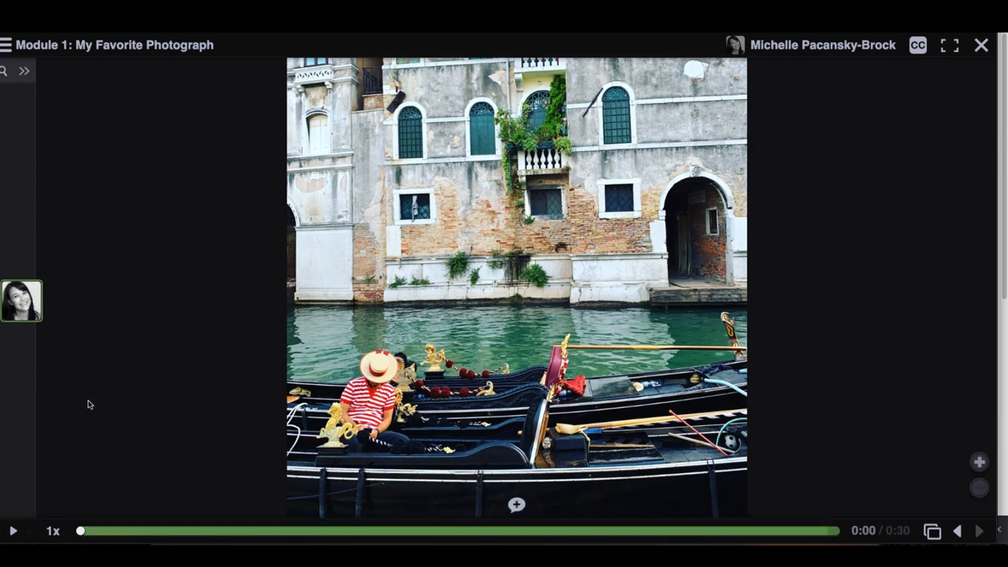
{"action": "left_click", "coordinate": [22, 303]}
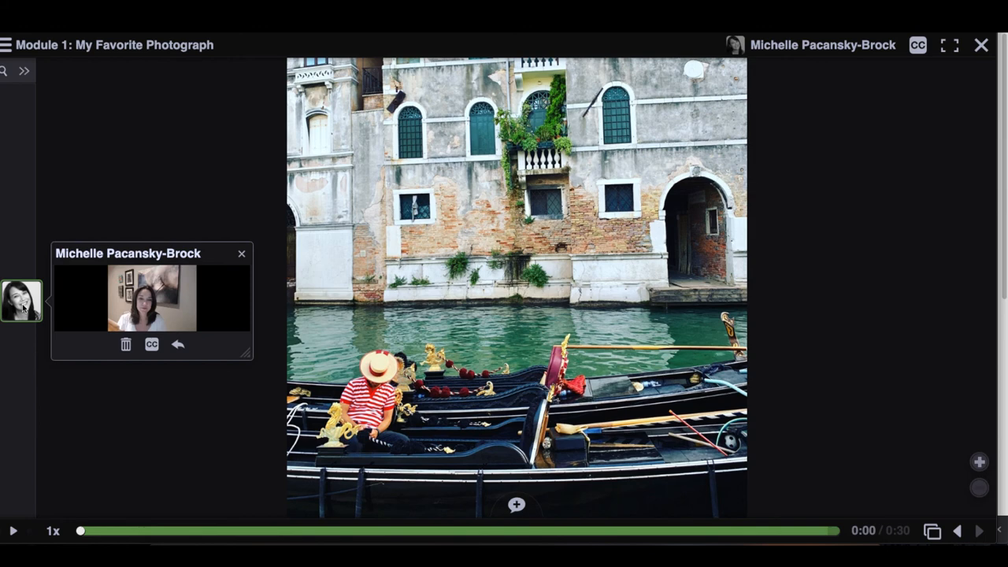
{"action": "left_click", "coordinate": [13, 530]}
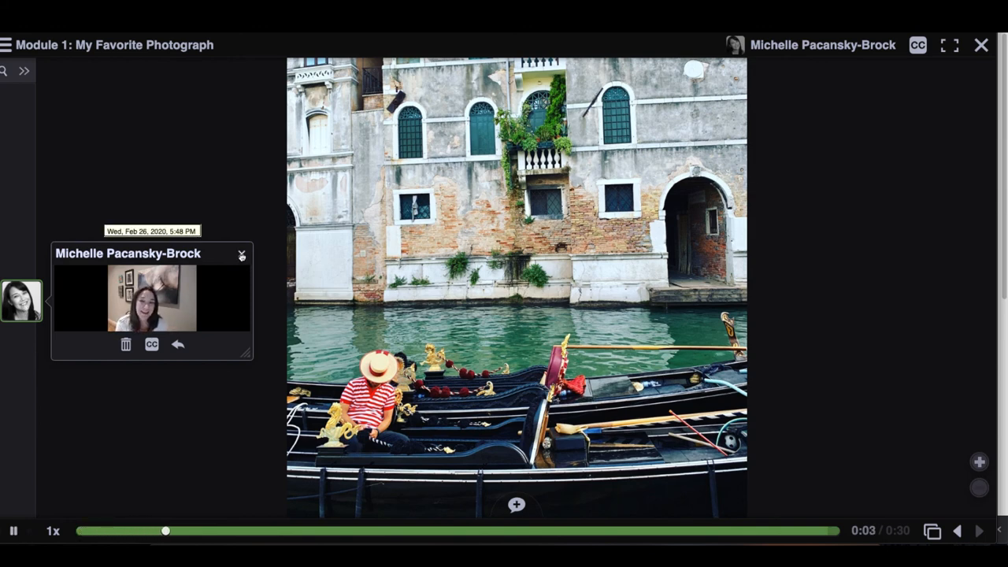
{"action": "left_click", "coordinate": [243, 256]}
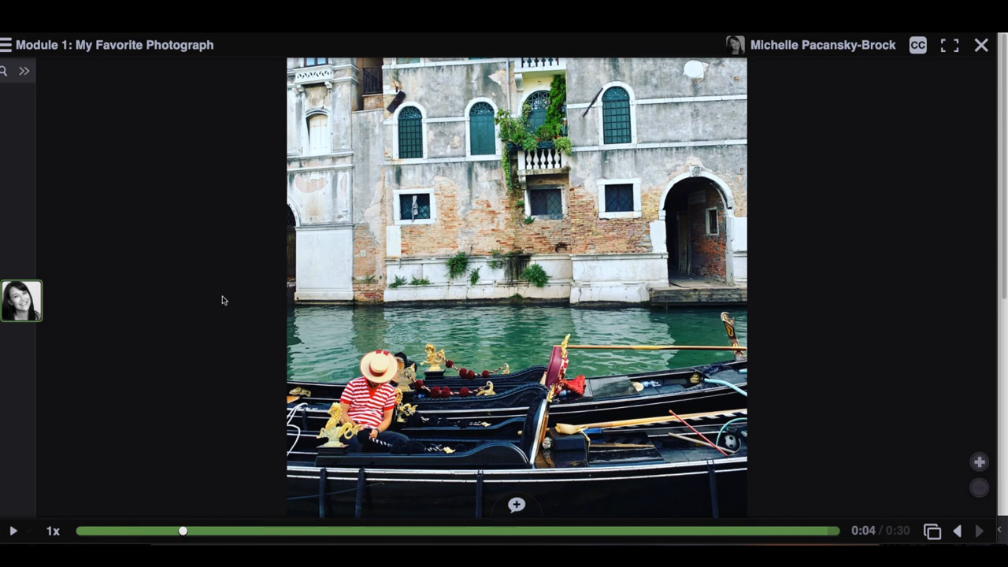
{"action": "left_click", "coordinate": [22, 300]}
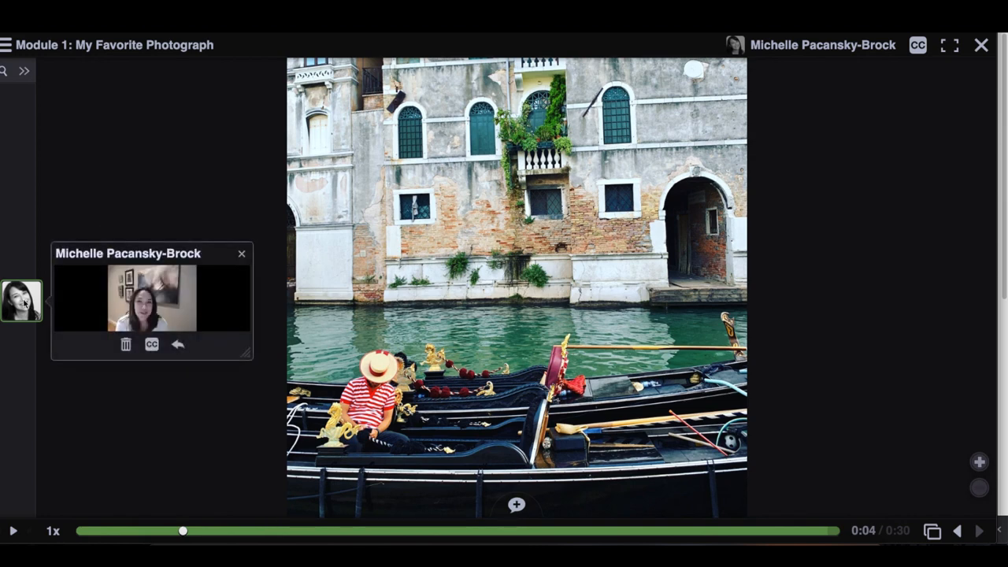
{"action": "mouse_move", "coordinate": [126, 345]}
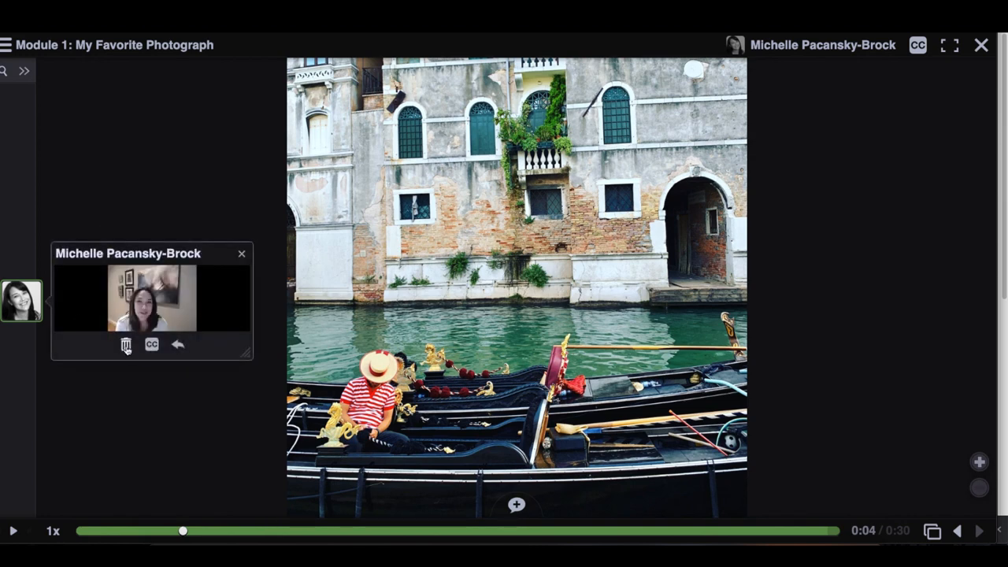
{"action": "mouse_move", "coordinate": [126, 345]}
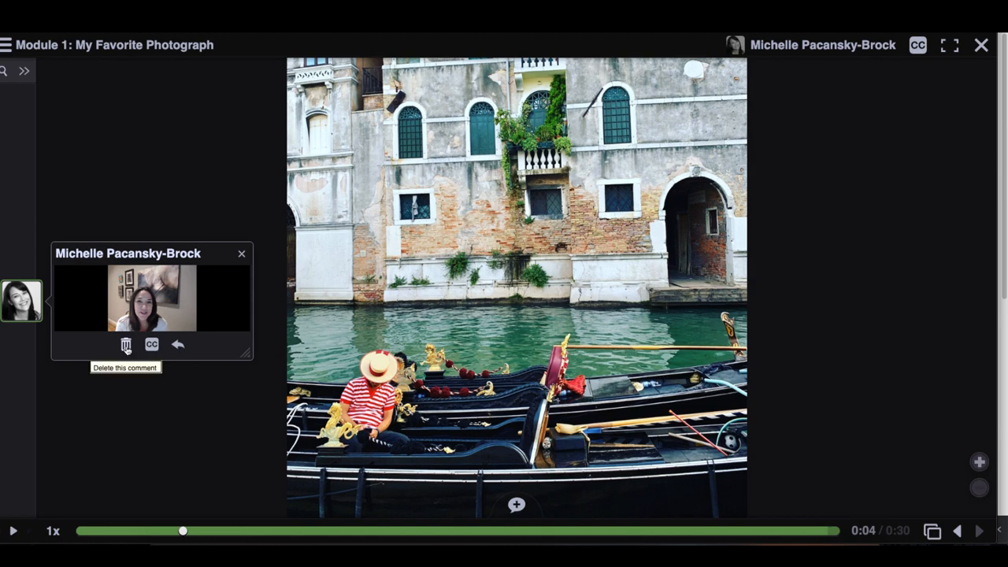
{"action": "mouse_move", "coordinate": [243, 254]}
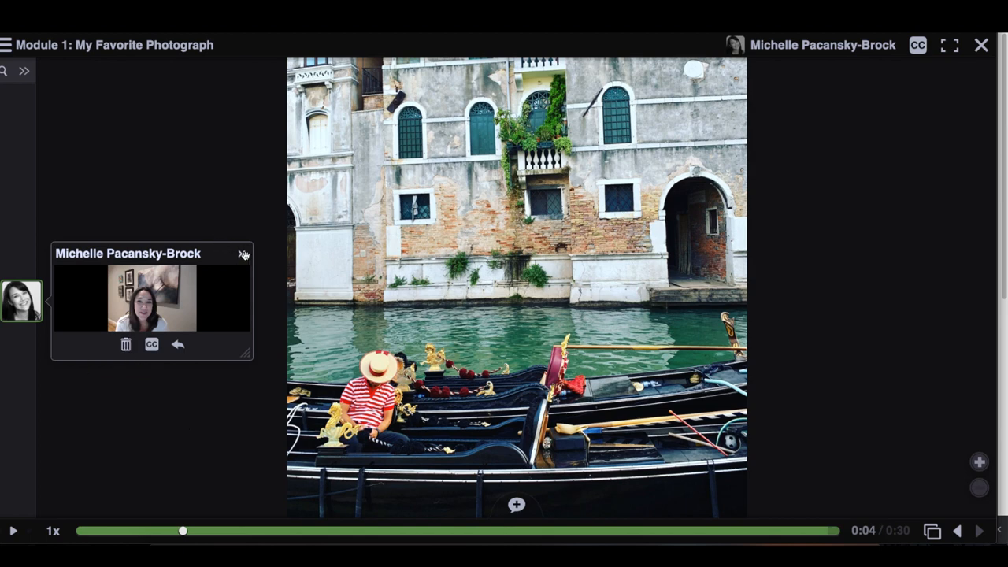
{"action": "left_click", "coordinate": [243, 255]}
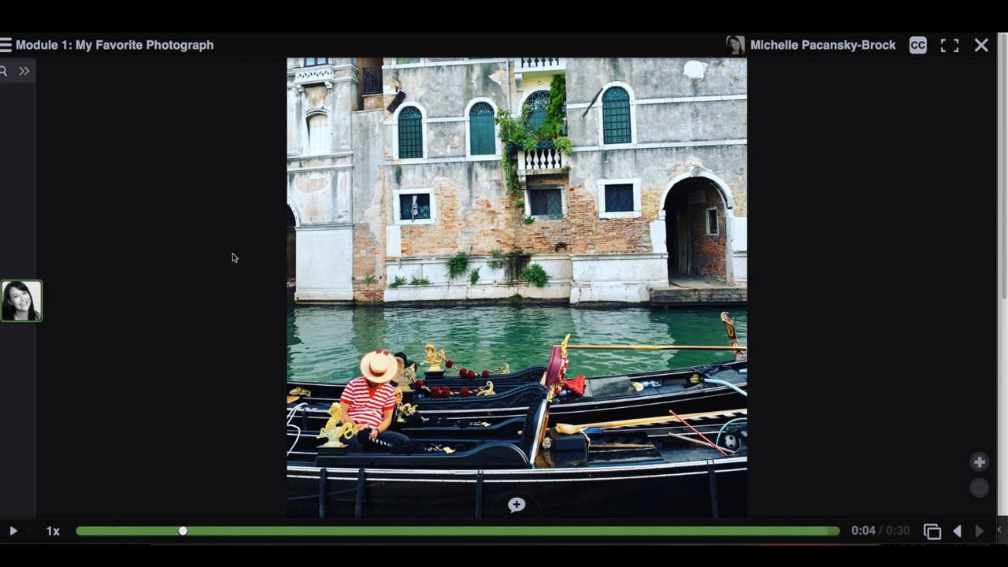
{"action": "mouse_move", "coordinate": [224, 259]}
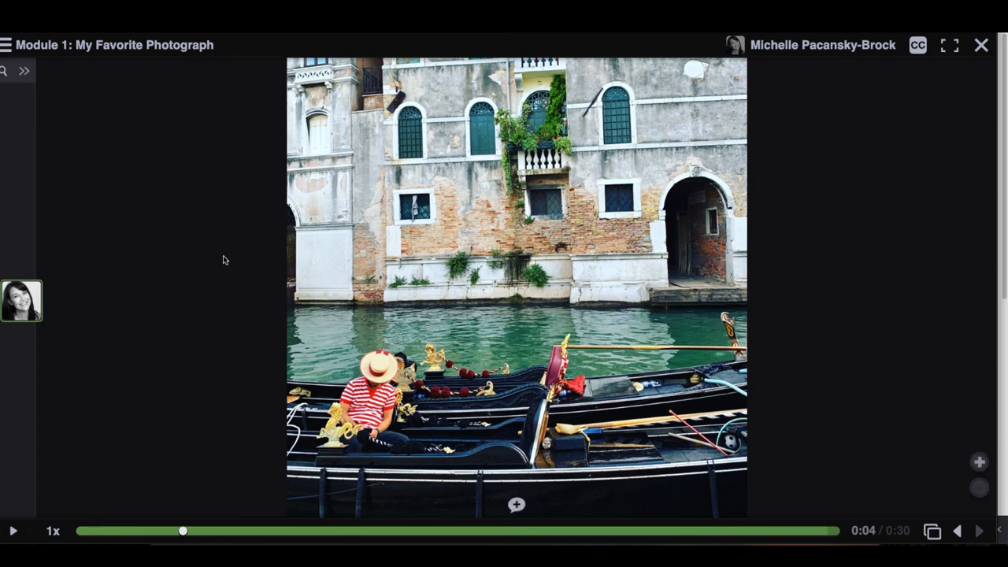